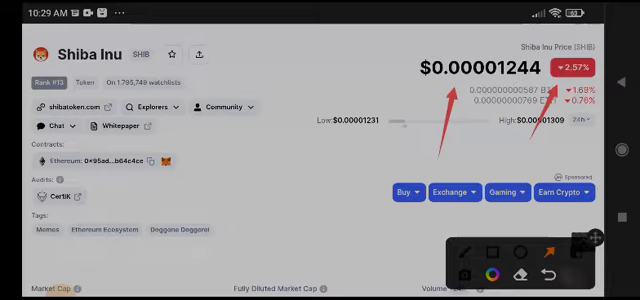
{"action": "scroll", "scroll_direction": "down", "scroll_amount": 3}
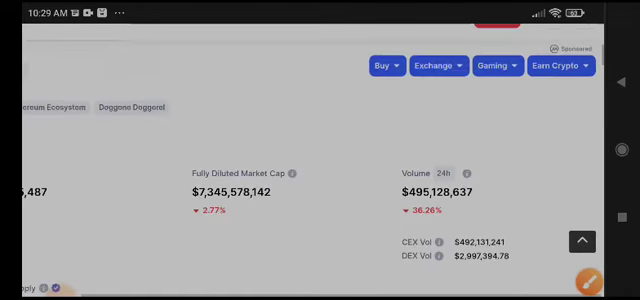
{"action": "scroll", "scroll_direction": "up", "scroll_amount": 3}
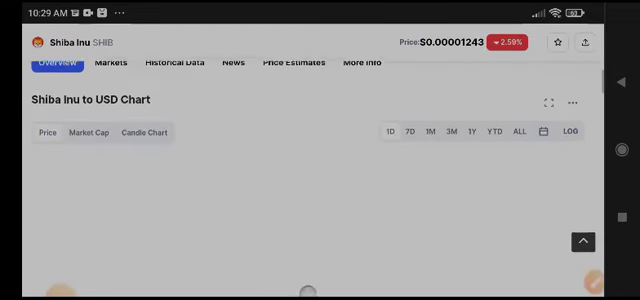
{"action": "scroll", "scroll_direction": "down", "scroll_amount": 3}
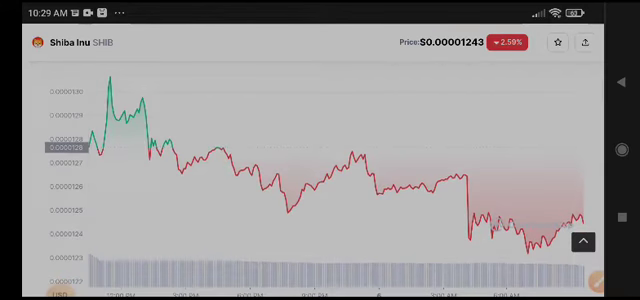